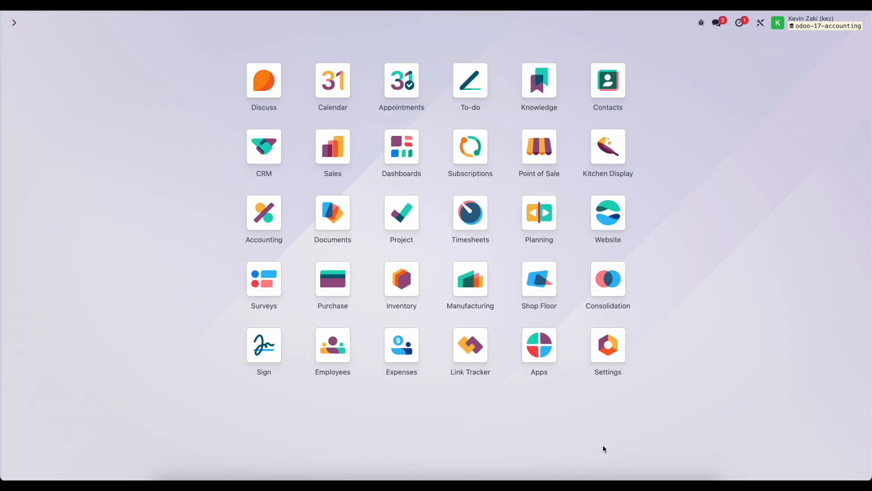
mouse_move(614, 444)
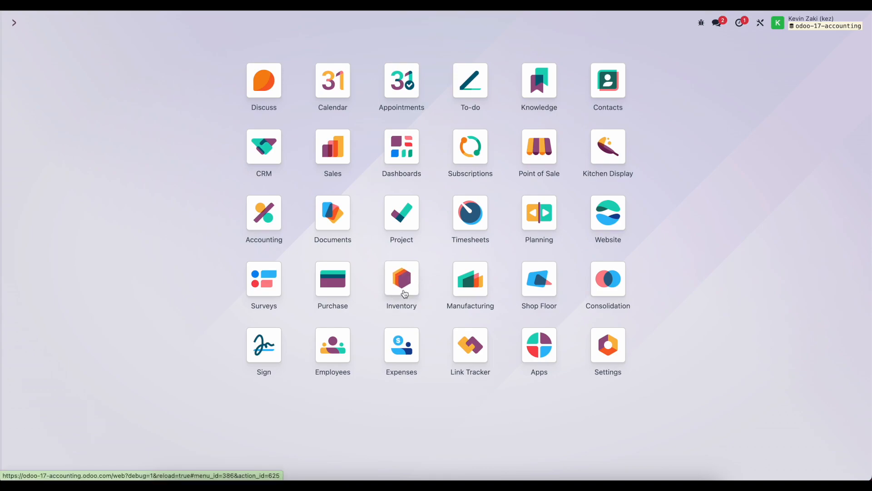
Go to Inventory configuration to reach the Standard Price product category.
left_click(401, 277)
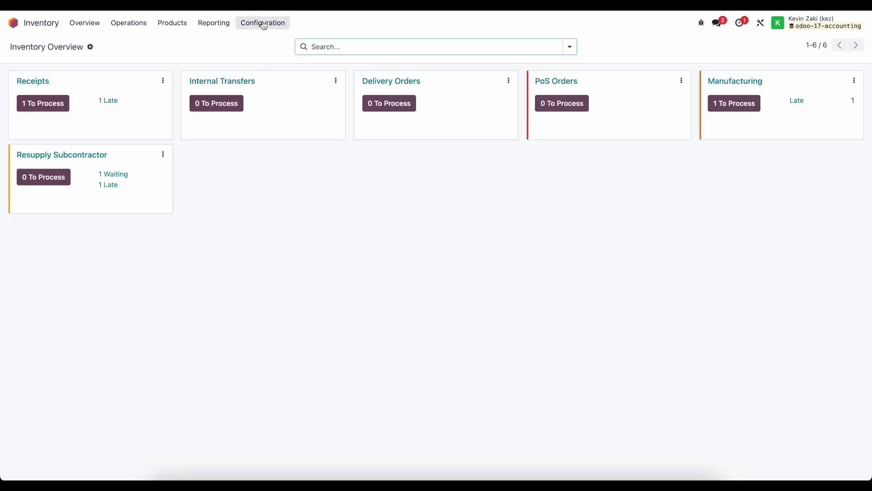
left_click(262, 23)
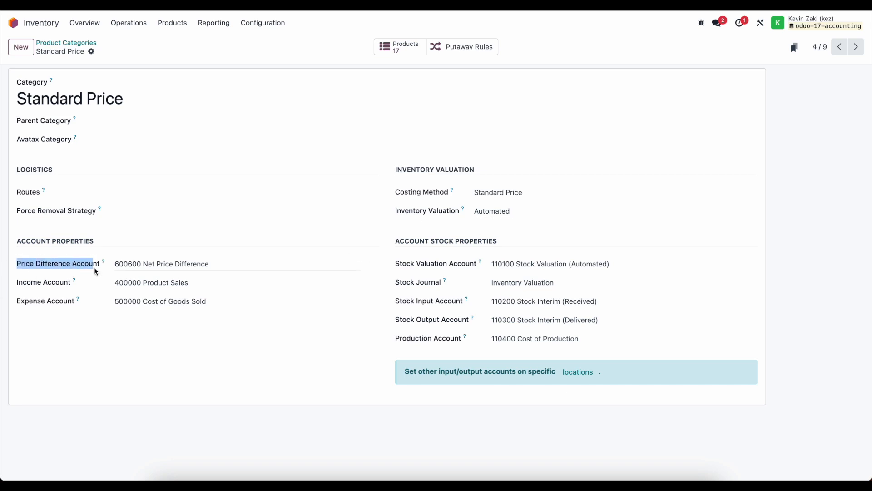
Open the 600600 Net Price Difference account from the category's Price Difference Account field.
left_click(162, 263)
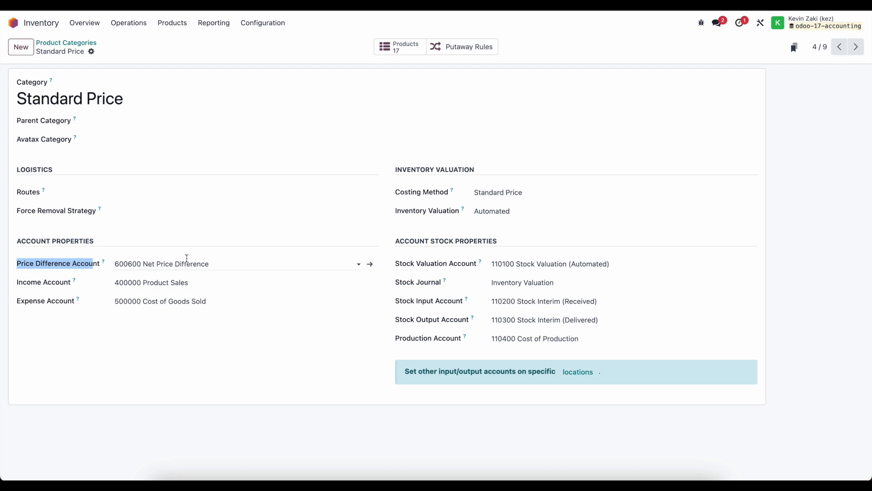
left_click(370, 263)
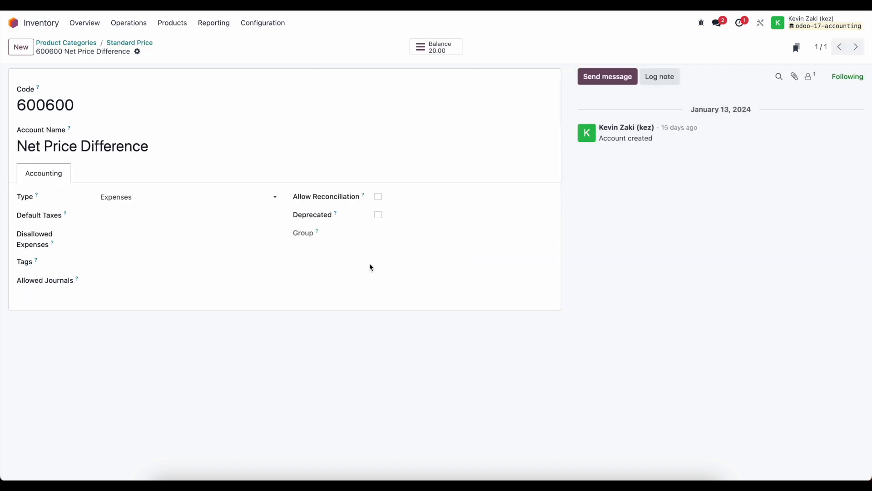
mouse_move(133, 179)
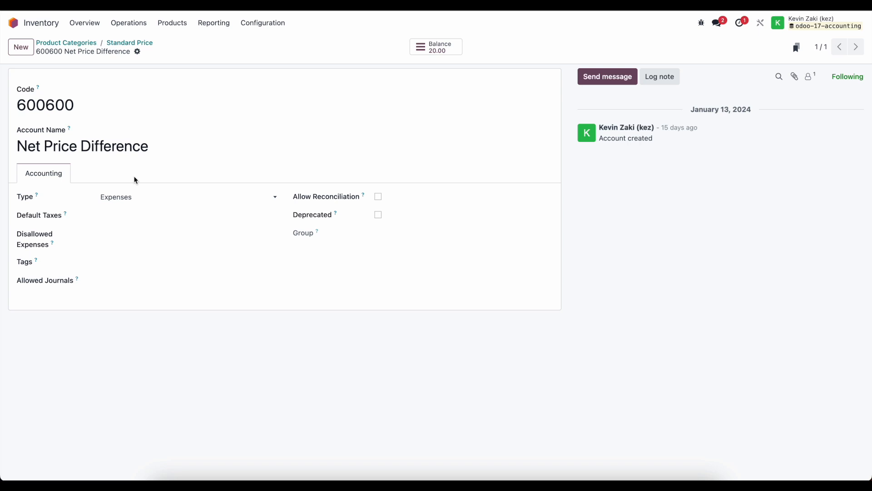
mouse_move(129, 43)
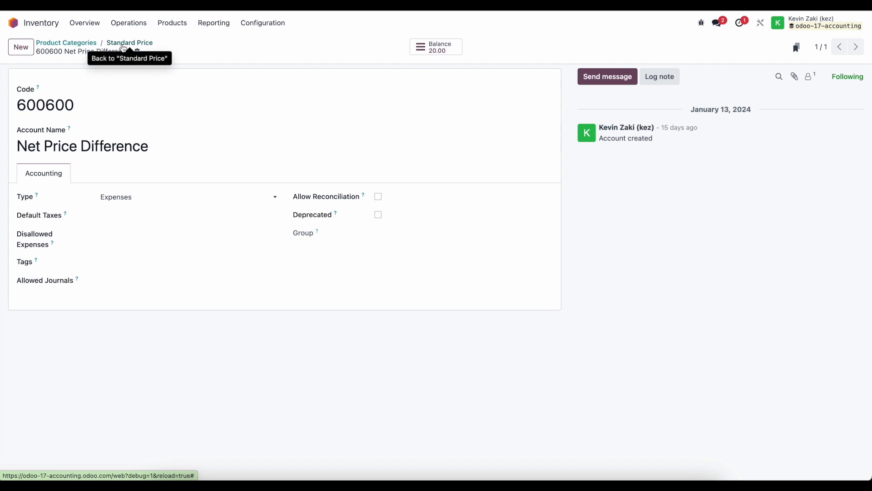
mouse_move(192, 55)
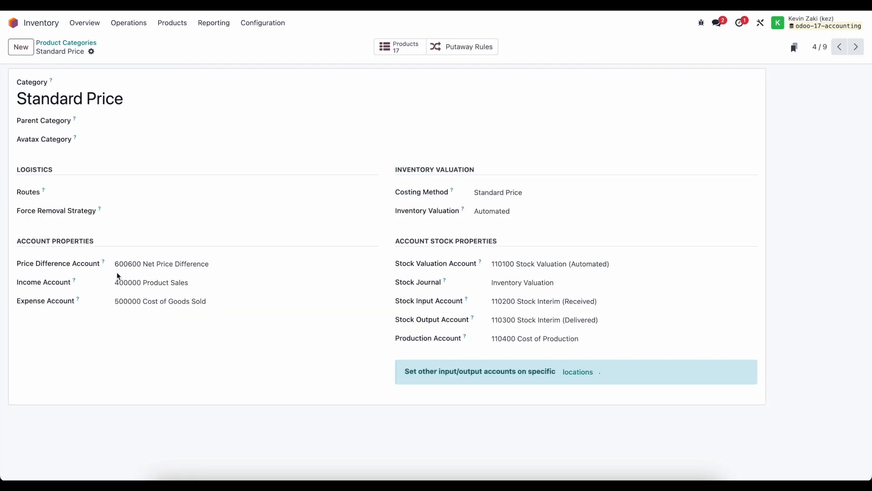
mouse_move(205, 255)
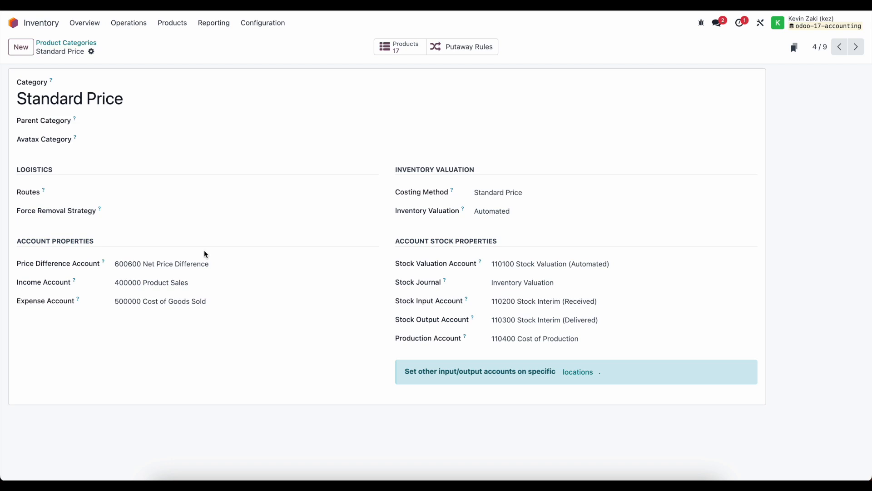
mouse_move(116, 252)
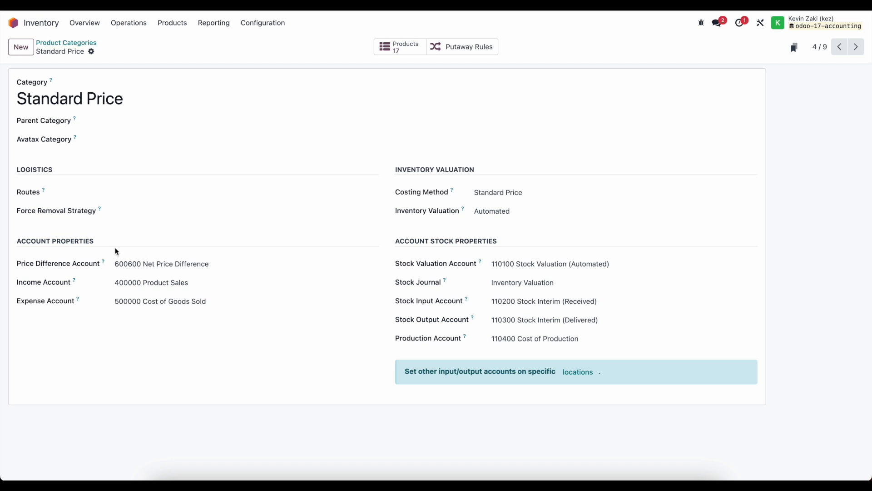
mouse_move(168, 251)
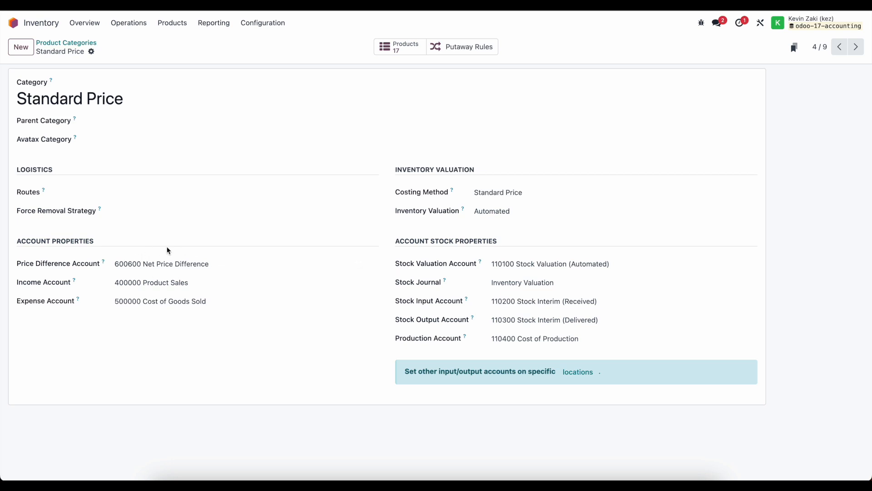
Confirm P00026 for Vendor 1 with Product 1 (Standard Price), then receive it.
left_click(14, 23)
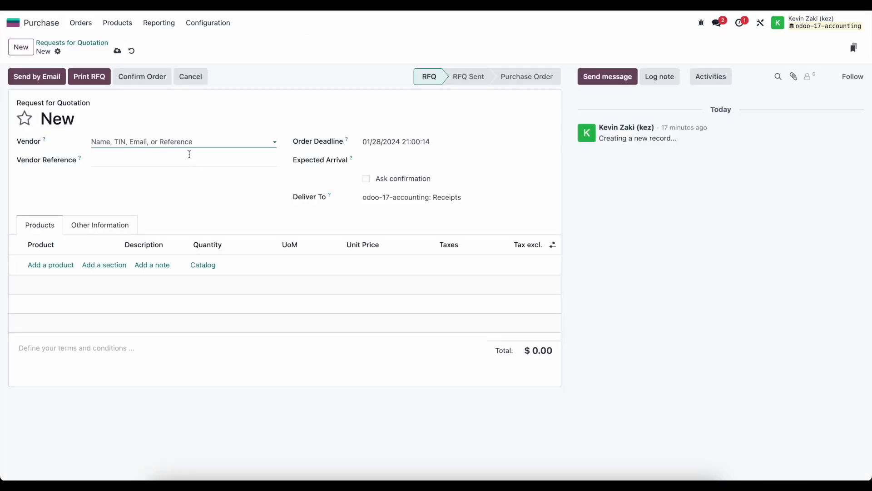
left_click(183, 141)
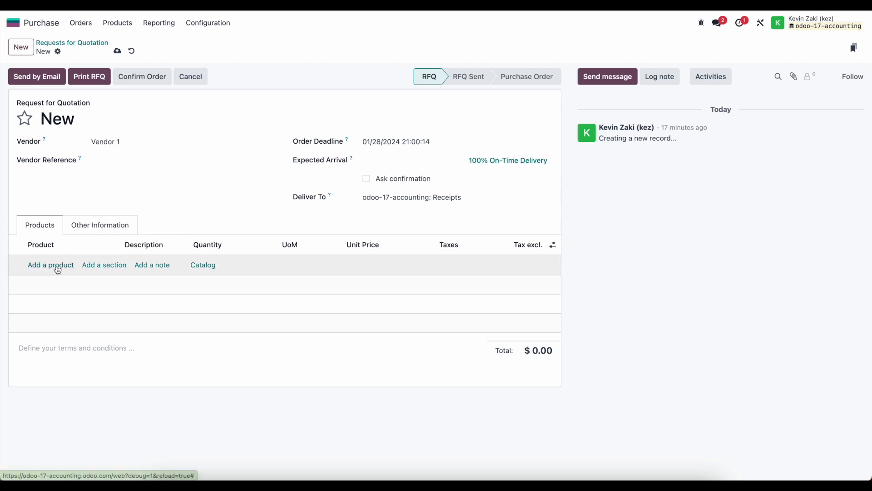
left_click(50, 265)
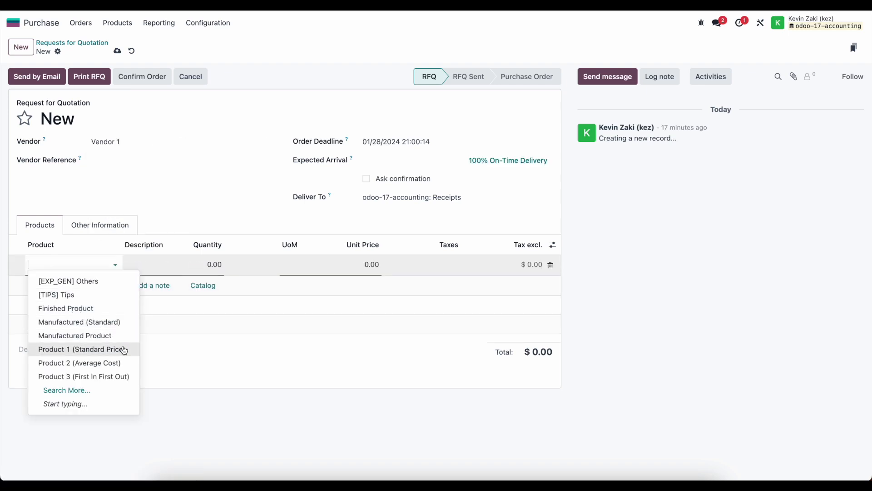
left_click(82, 349)
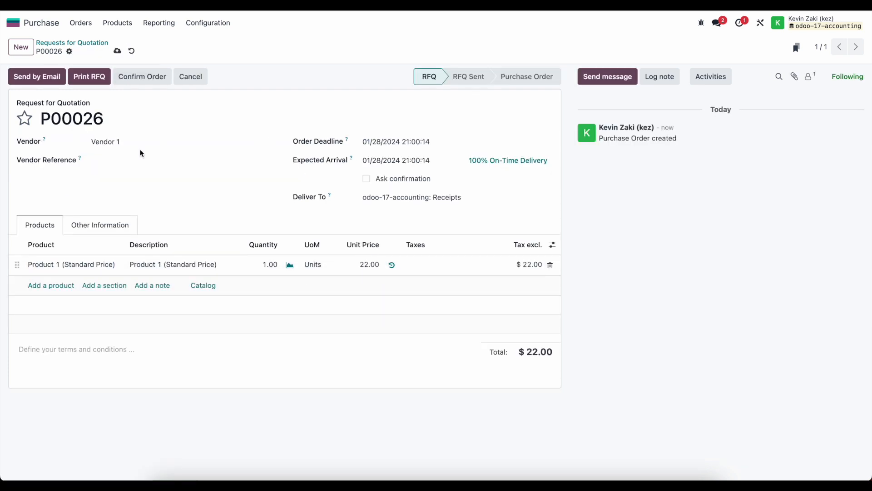
left_click(142, 77)
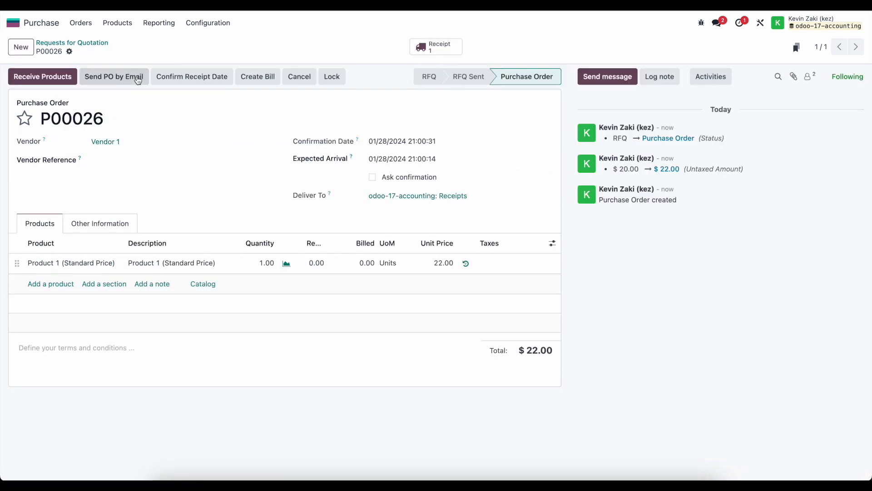
left_click(436, 47)
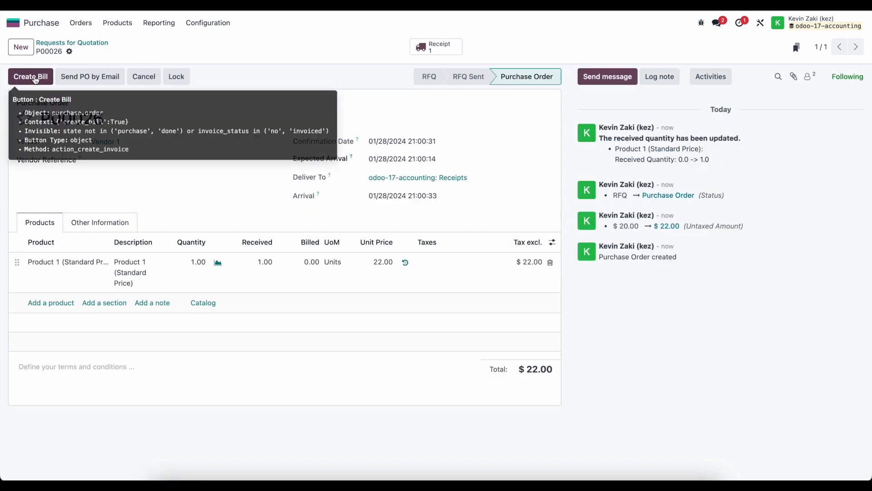
Create the vendor bill from P00026 and post it as BILL/2024/01/0026.
left_click(30, 77)
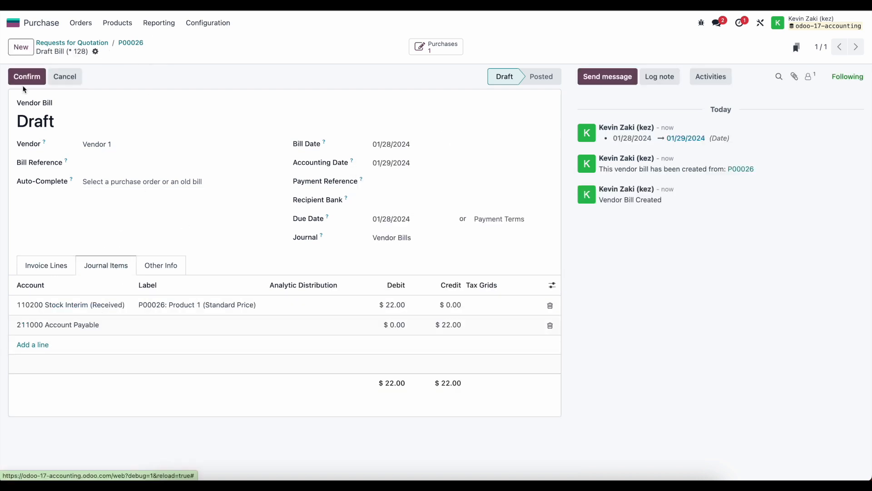
left_click(27, 76)
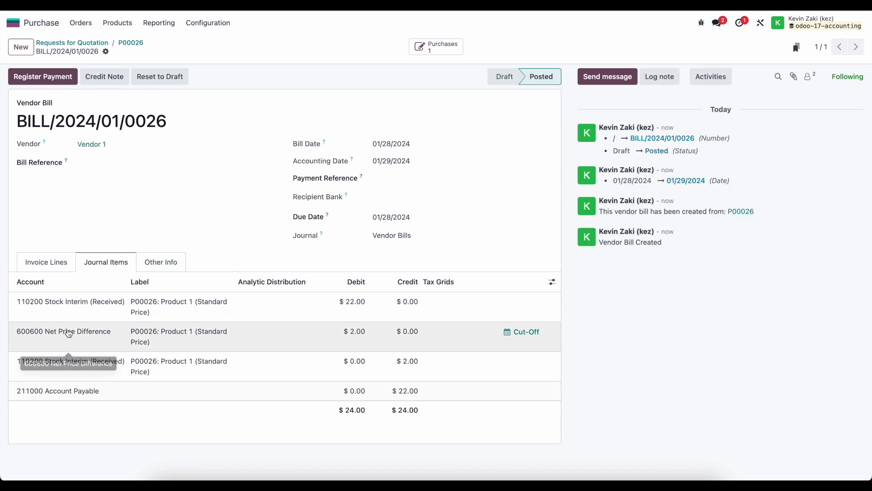
mouse_move(94, 357)
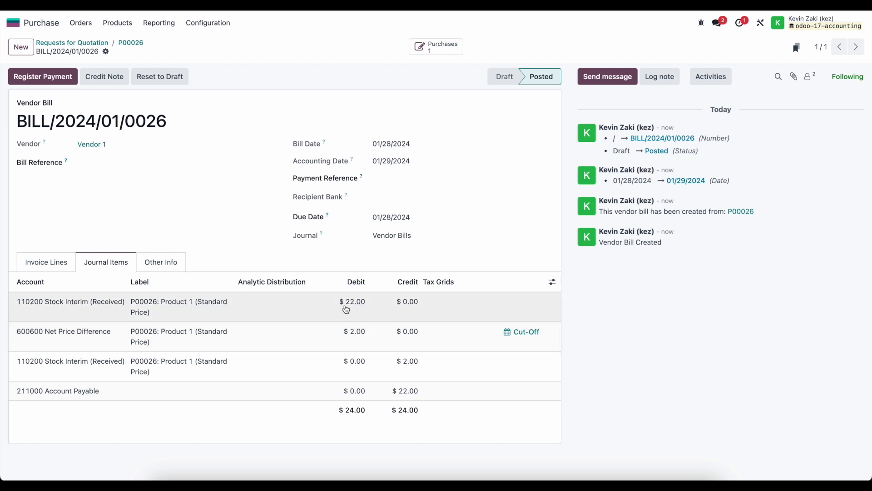
mouse_move(203, 314)
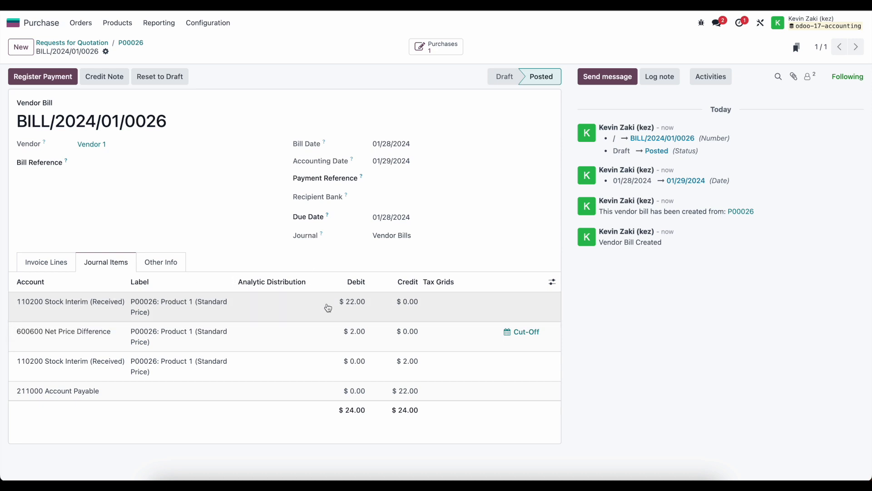
Review the bill's journal items, balanced at 24.00 with the 2.00 price difference line.
left_click(46, 263)
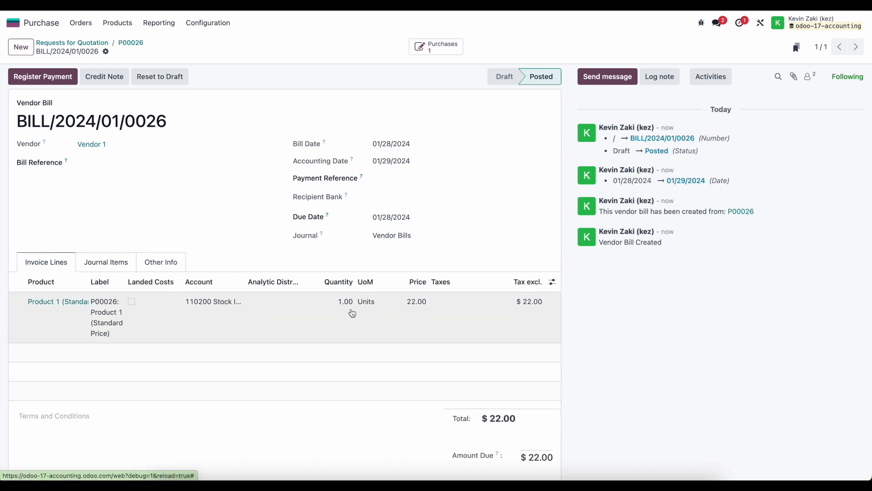
left_click(106, 262)
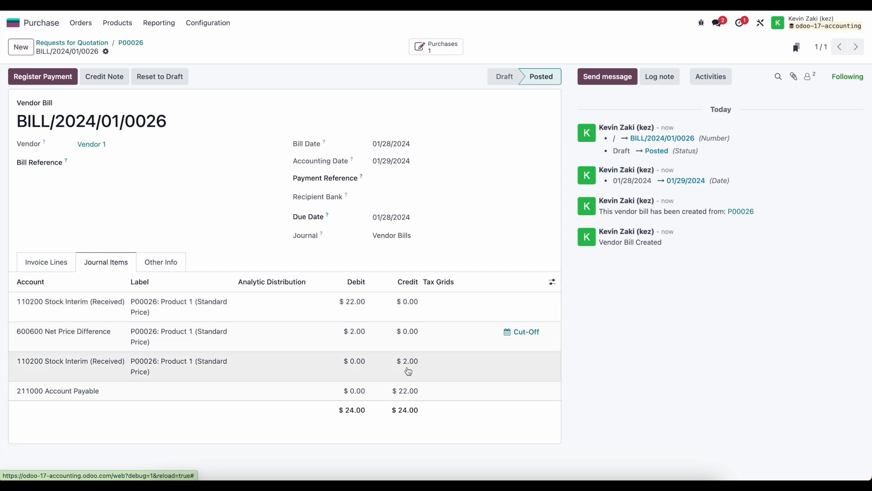
mouse_move(346, 307)
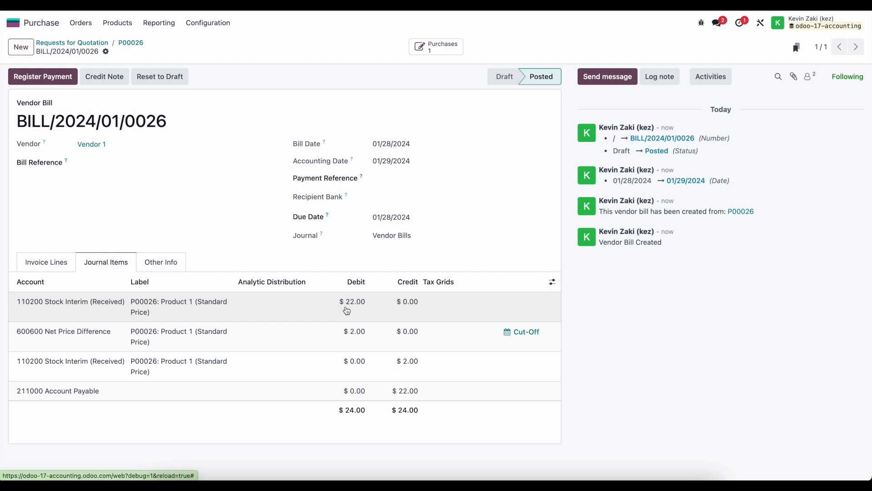
mouse_move(363, 345)
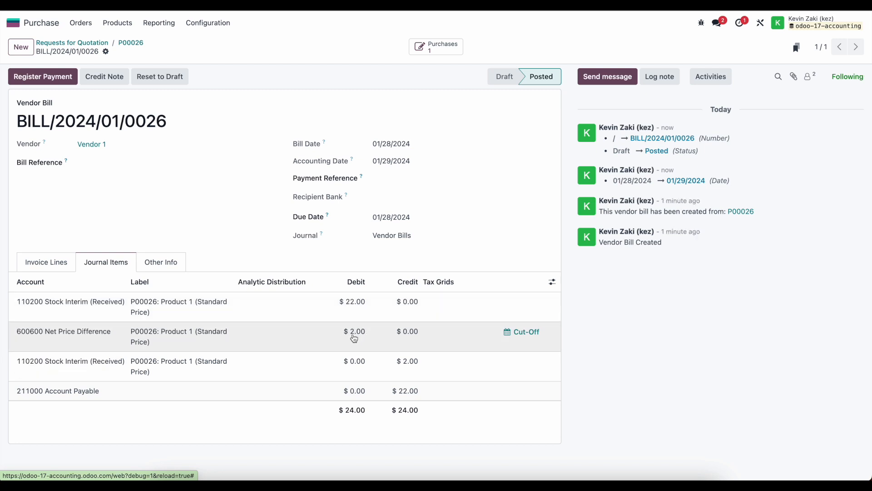
mouse_move(406, 391)
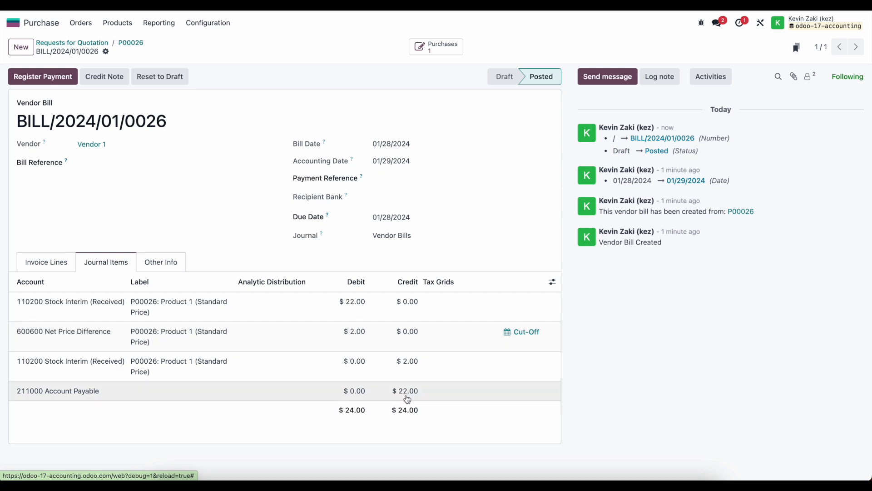
mouse_move(404, 399)
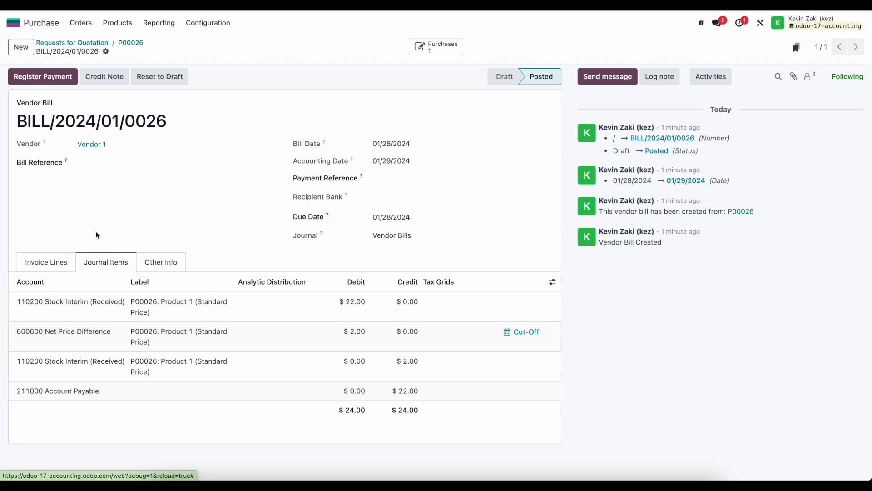
left_click(46, 262)
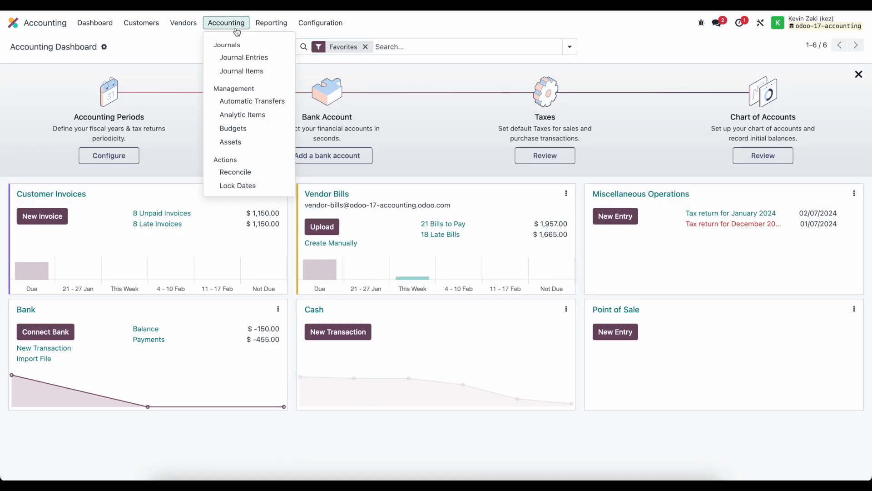
Filter journal items by the Price Diff account, showing four lines totalling 22.00 debit.
left_click(241, 70)
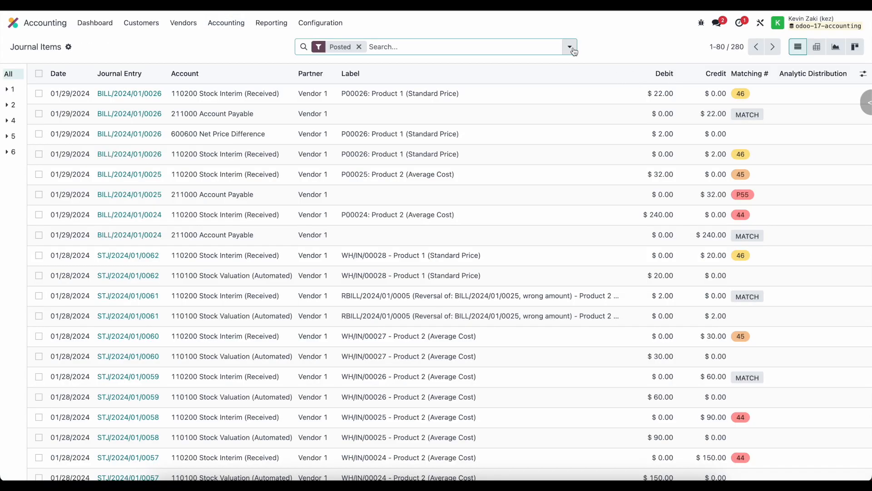
type("Price Diff")
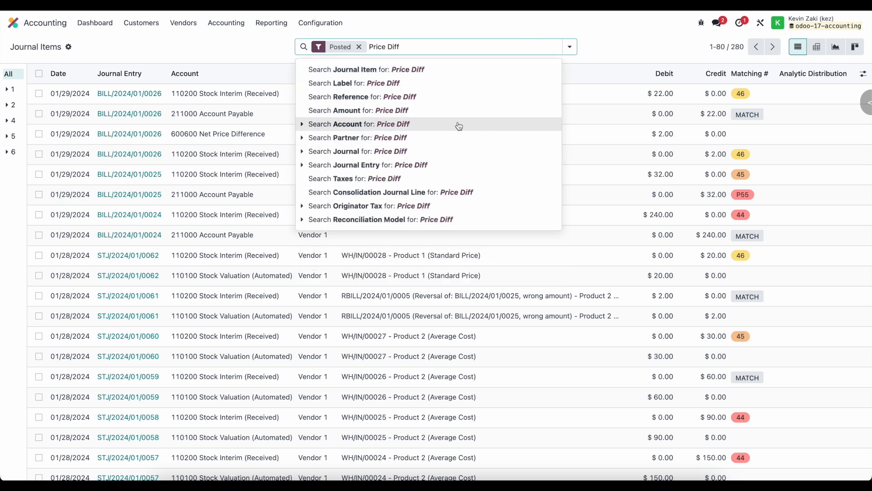
left_click(358, 124)
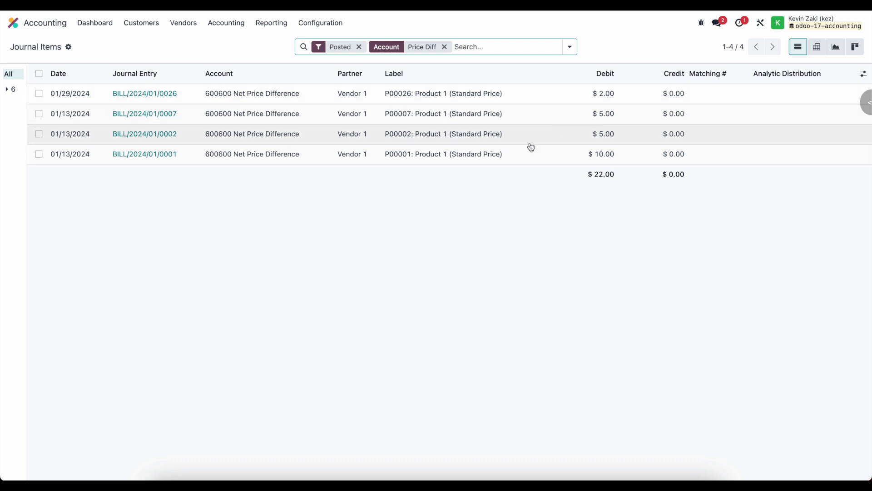
mouse_move(279, 114)
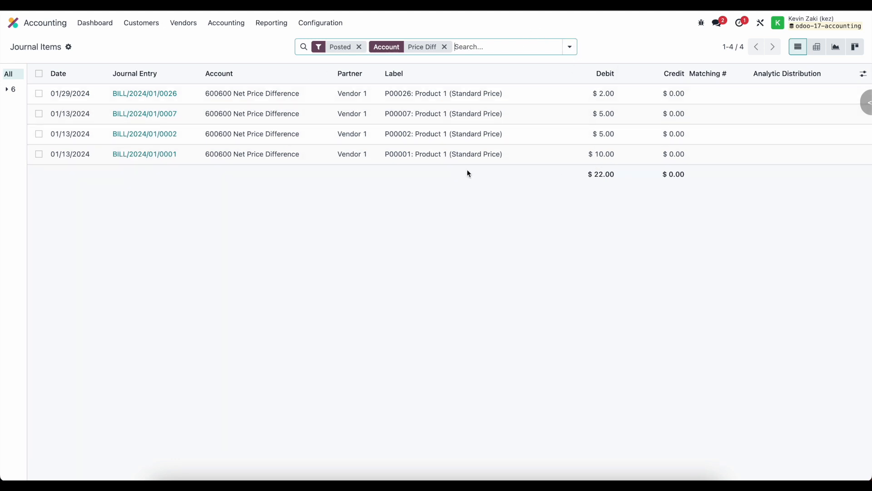
left_click(863, 74)
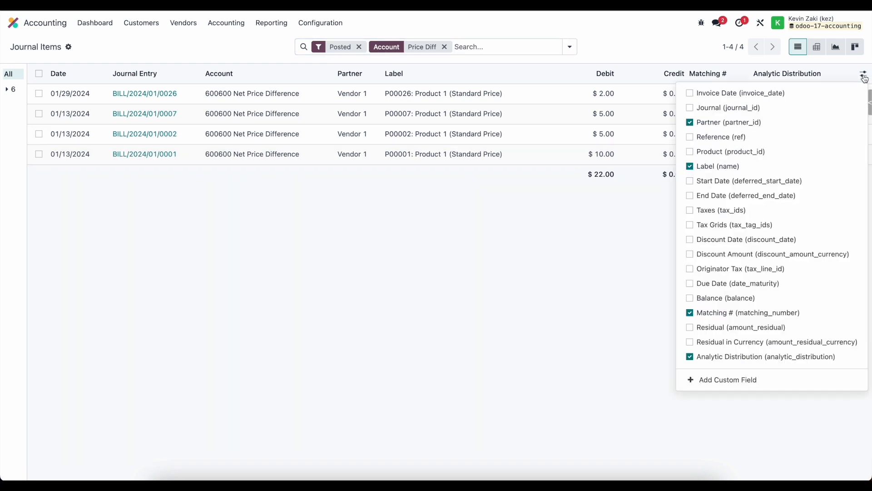
Add the Product column, group by product, expand Product 1 (Standard Price), then pivot.
left_click(690, 152)
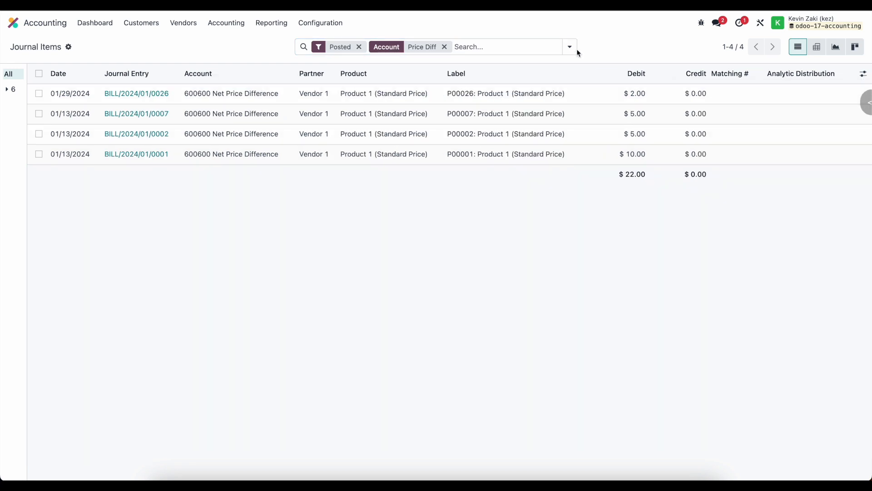
left_click(570, 47)
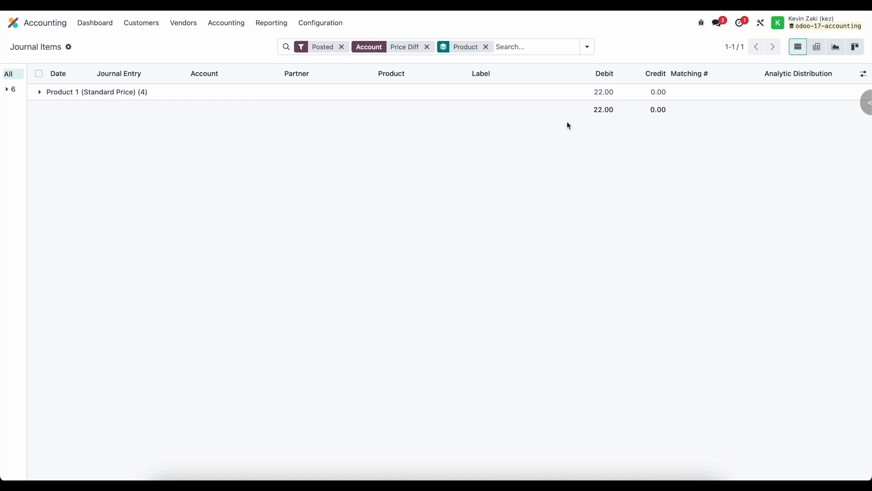
left_click(40, 92)
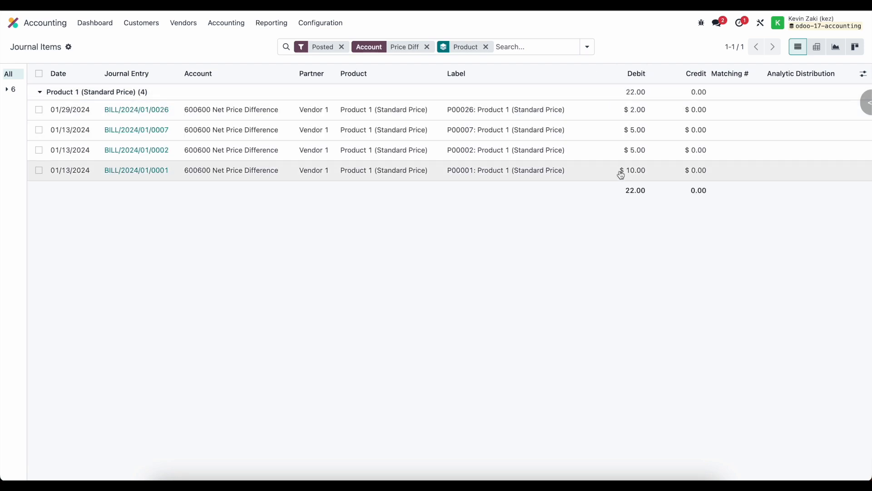
mouse_move(569, 202)
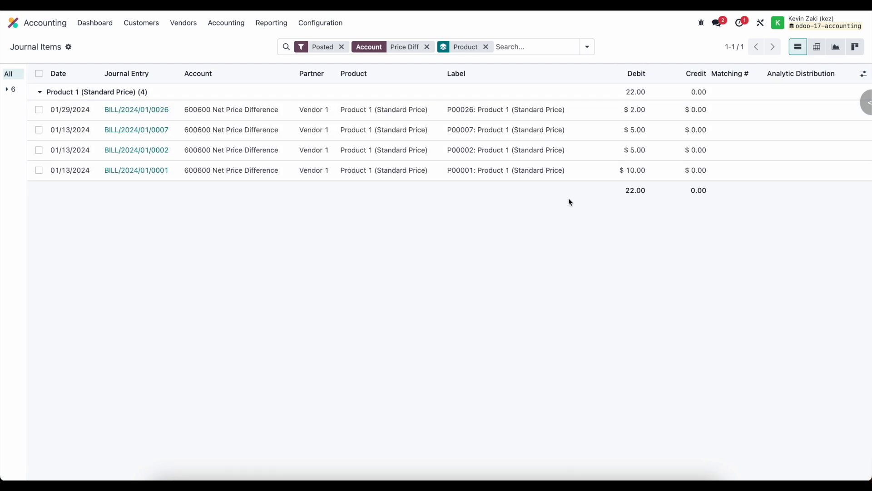
left_click(863, 75)
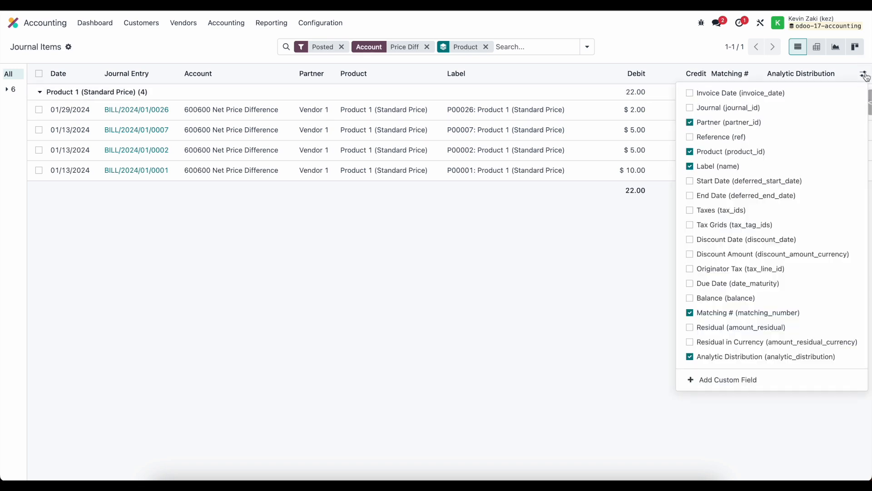
left_click(865, 73)
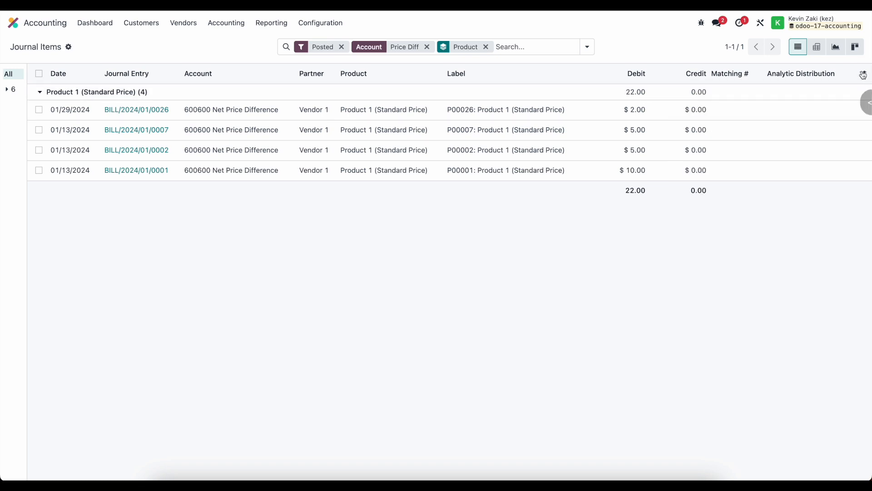
left_click(817, 47)
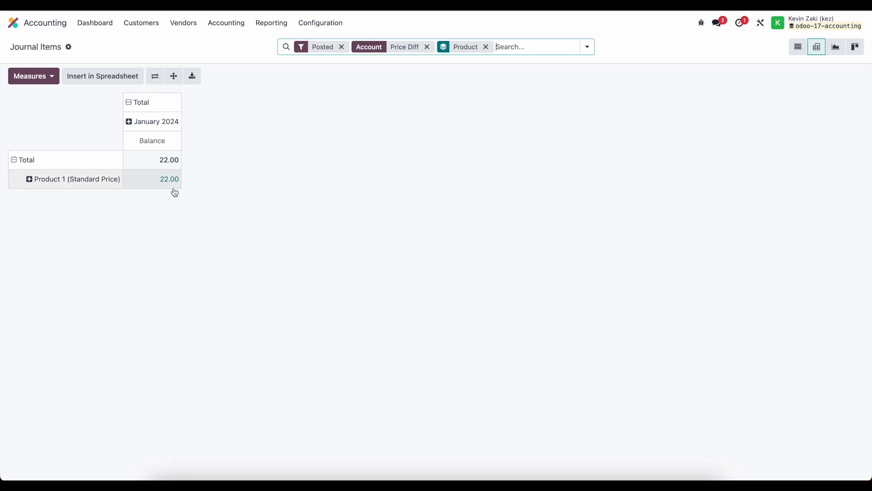
mouse_move(124, 230)
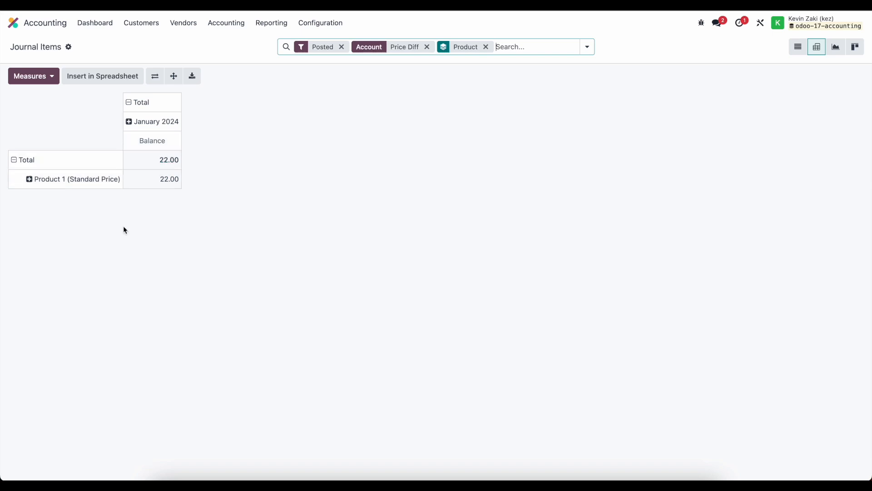
mouse_move(373, 156)
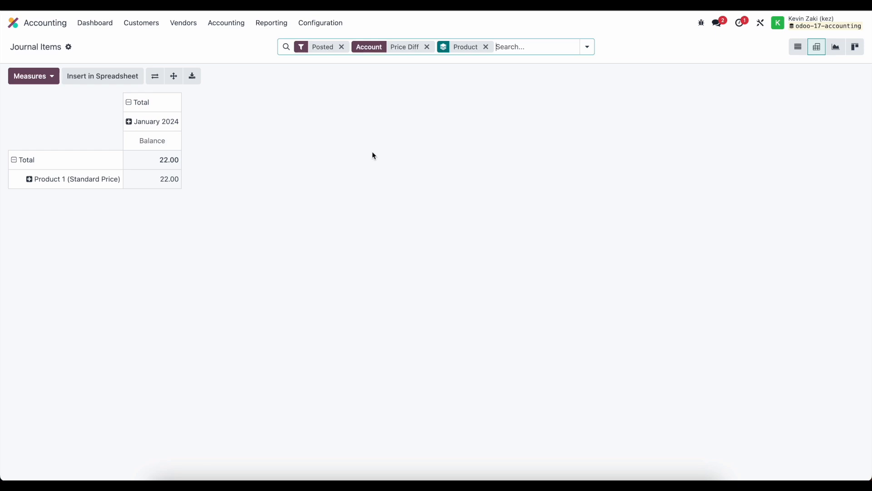
mouse_move(315, 146)
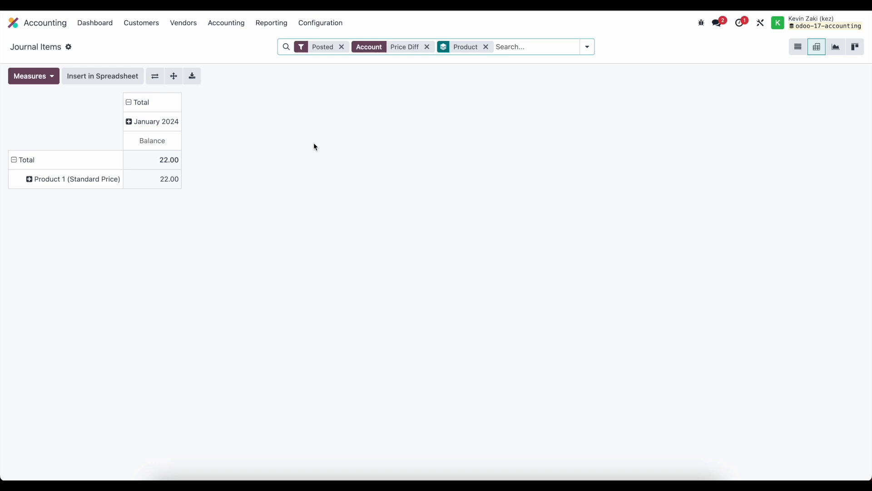